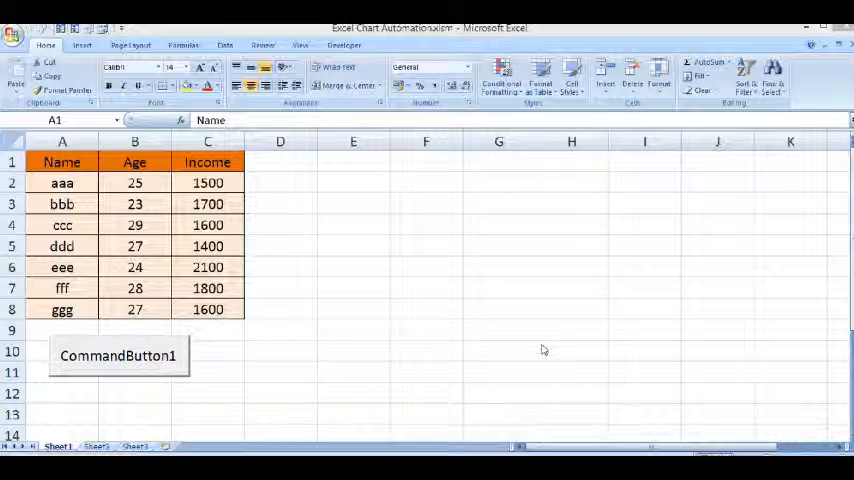
pyautogui.moveTo(304, 217)
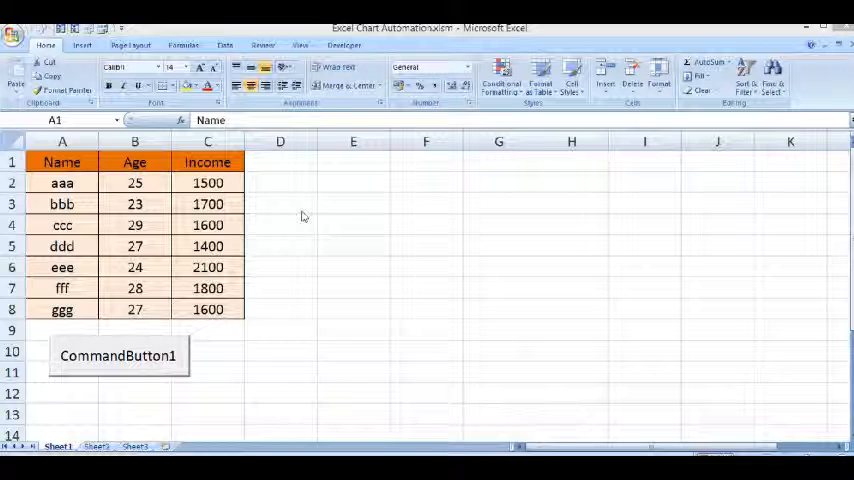
# Step: Review the Name and Income columns, then run CommandButton1 to chart incomes on Sheet2
pyautogui.click(62, 162)
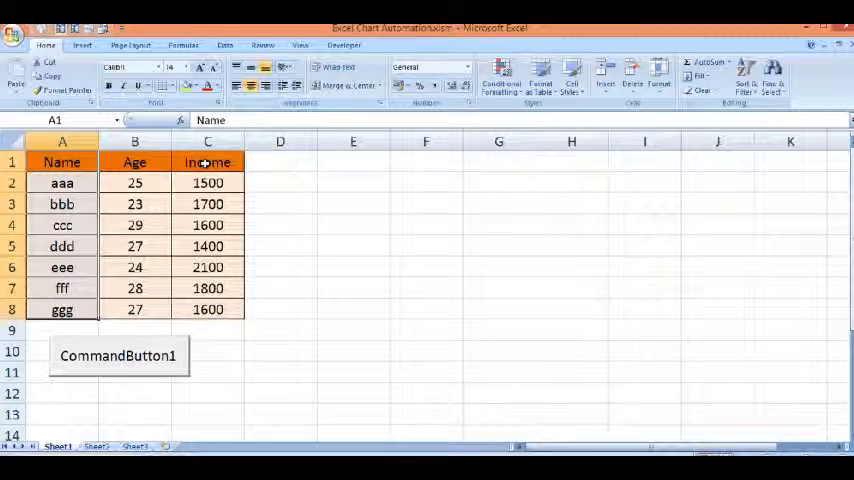
pyautogui.click(207, 162)
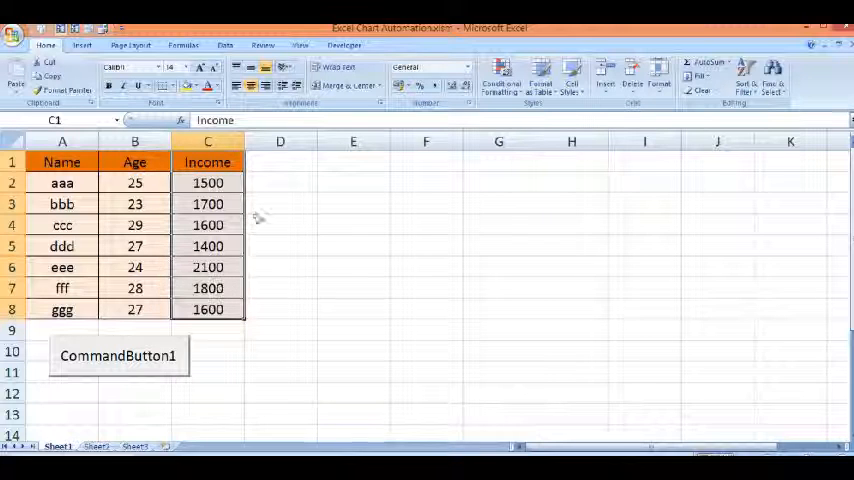
pyautogui.click(62, 161)
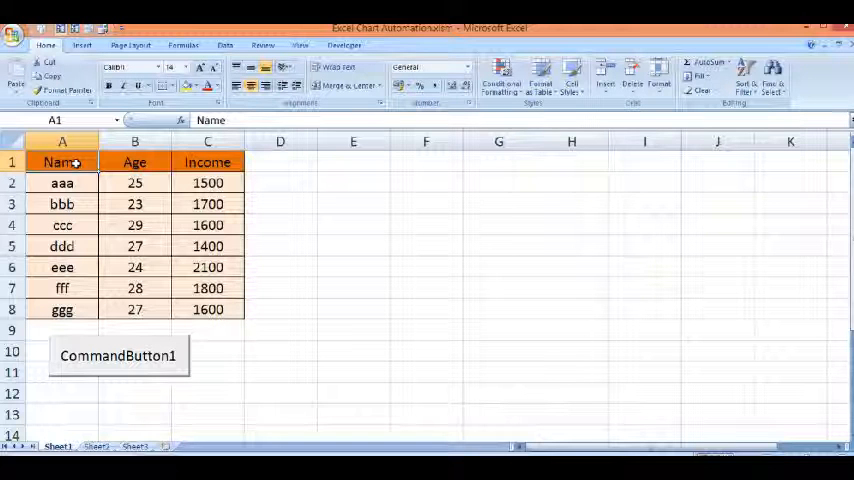
pyautogui.click(207, 162)
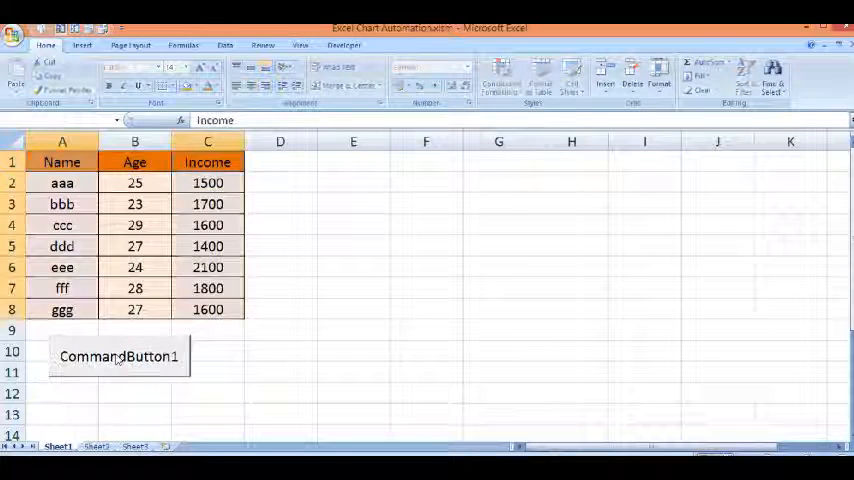
pyautogui.click(62, 162)
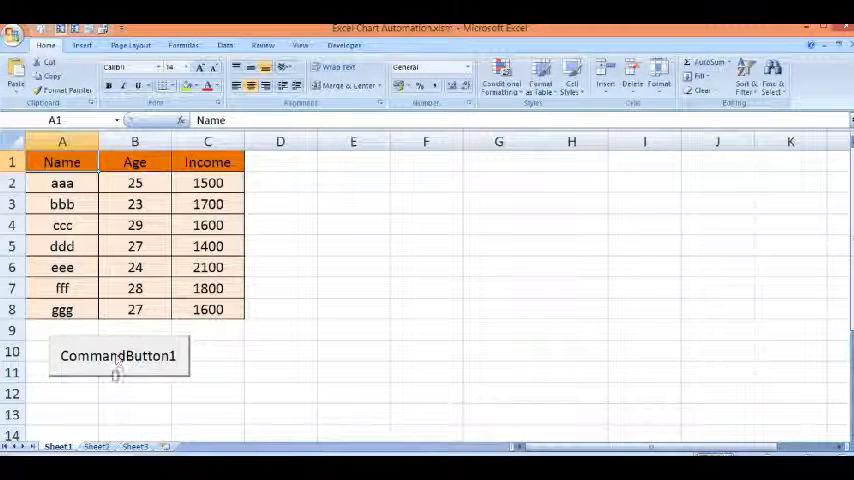
pyautogui.click(118, 356)
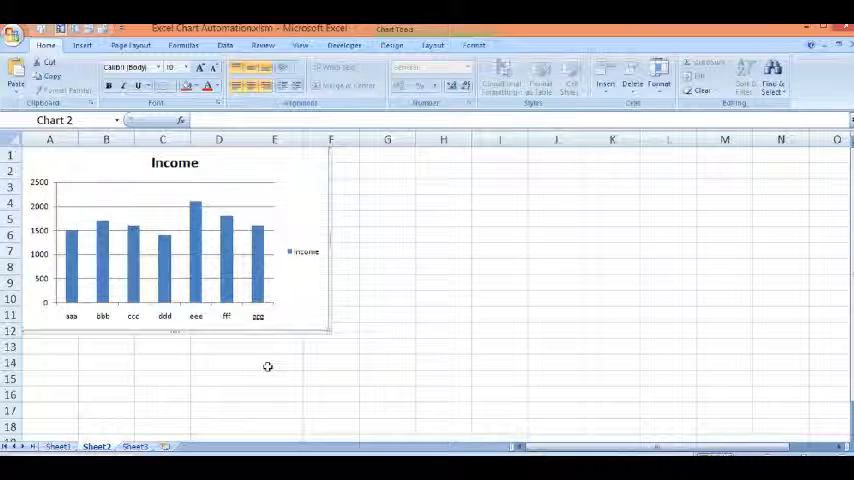
pyautogui.moveTo(276, 178)
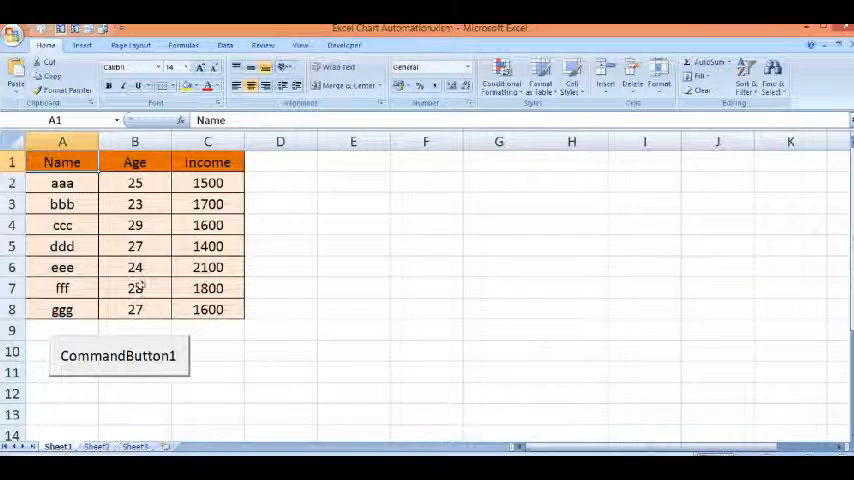
# Step: Draw an ActiveX CommandButton2 beside CommandButton1 and open its empty Click procedure
pyautogui.click(343, 45)
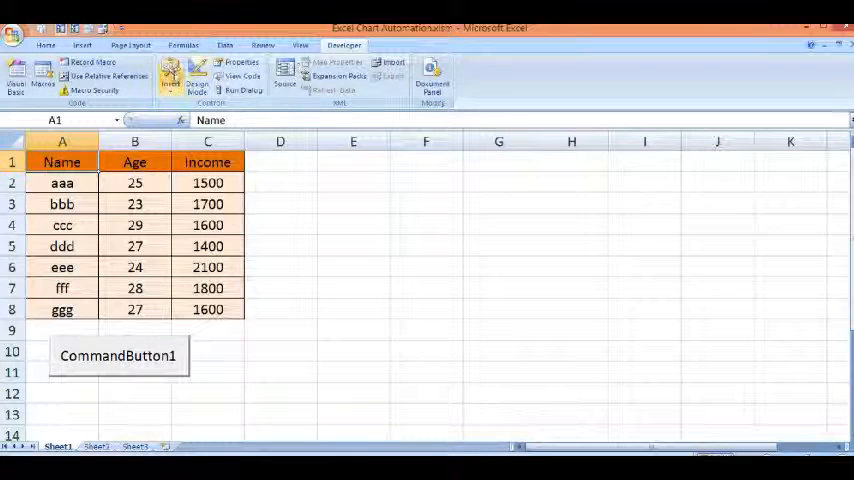
pyautogui.click(170, 70)
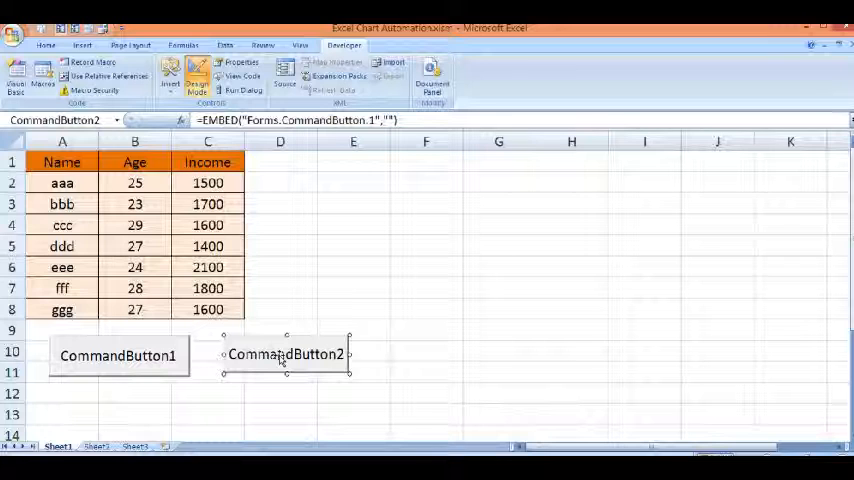
pyautogui.doubleClick(286, 354)
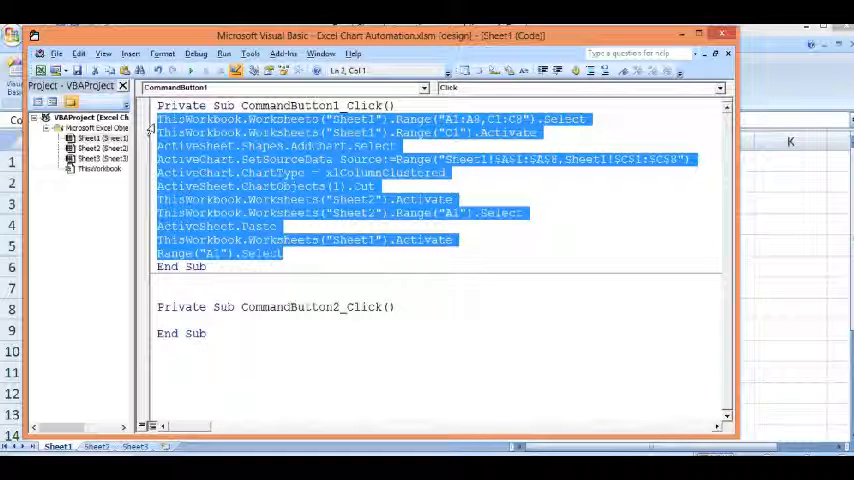
# Step: Copy CommandButton1_Click's chart code into CommandButton2_Click and close the VBA editor
pyautogui.click(173, 320)
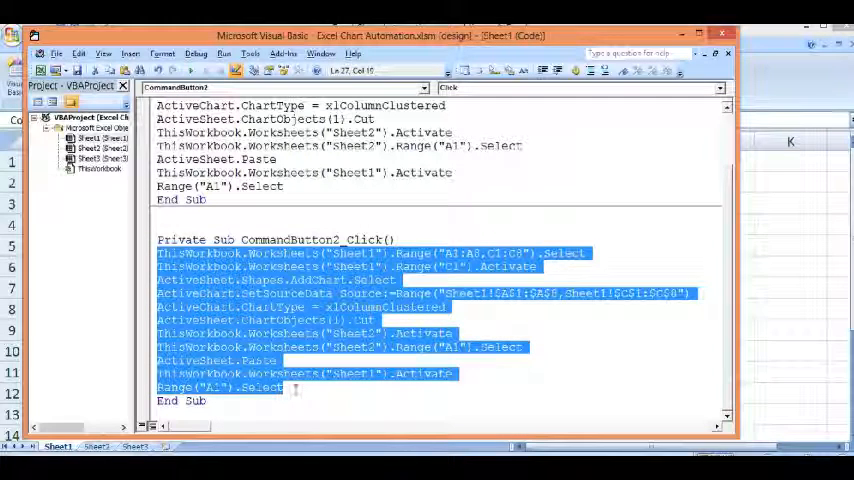
pyautogui.click(585, 155)
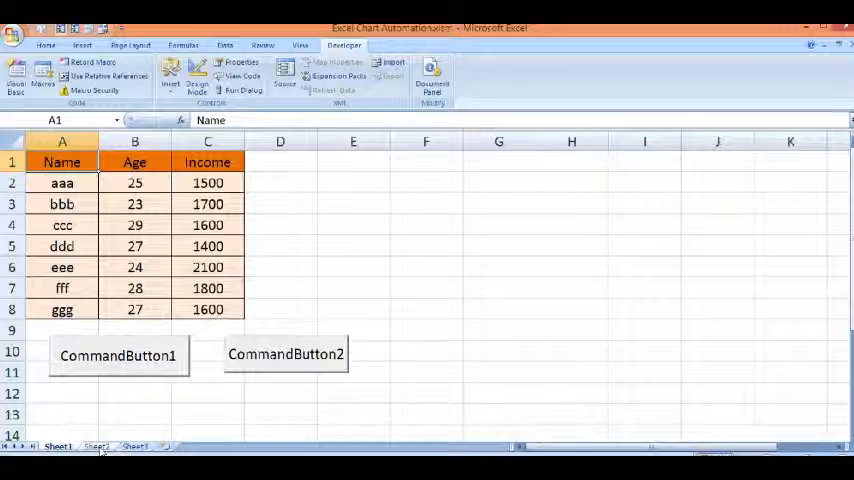
# Step: Run CommandButton2 on Sheet1 to build another Income column chart on Sheet2
pyautogui.click(96, 446)
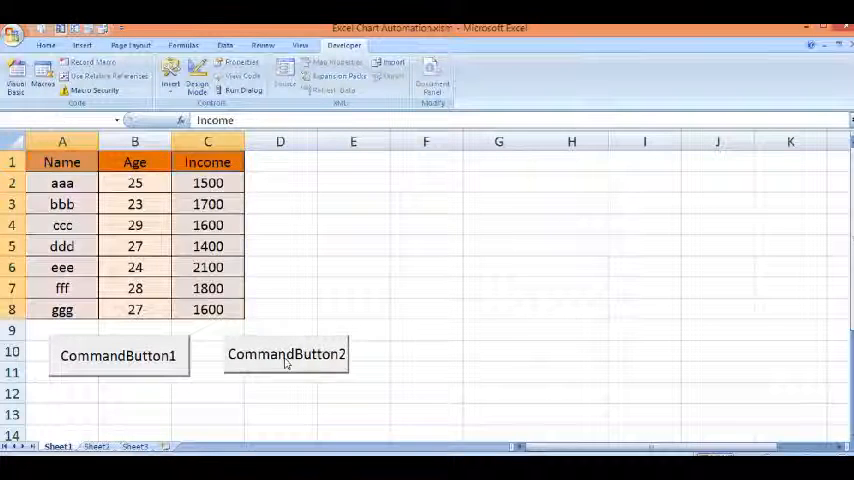
pyautogui.click(62, 161)
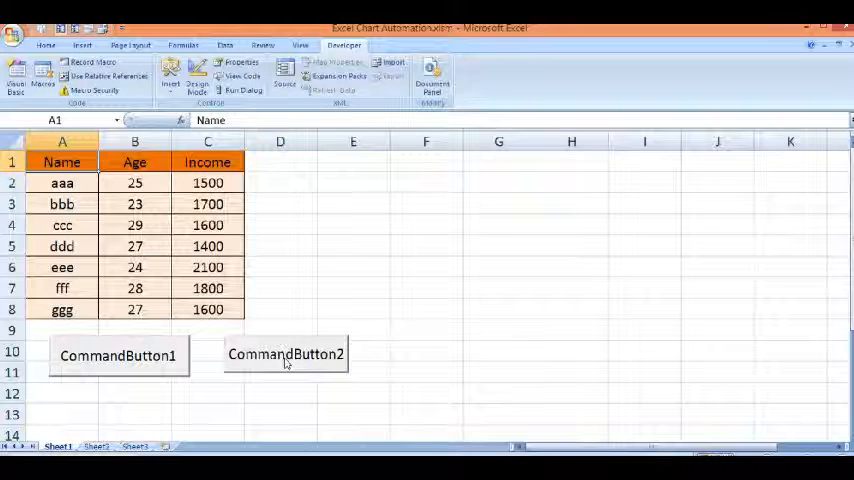
pyautogui.click(285, 354)
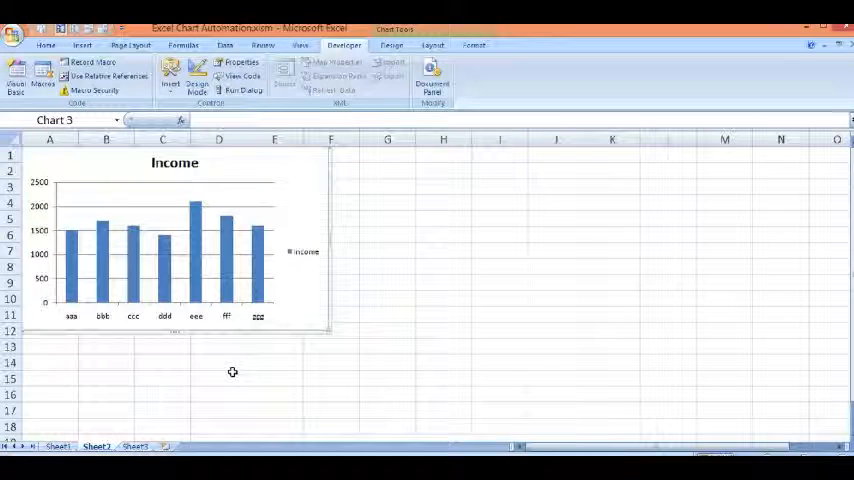